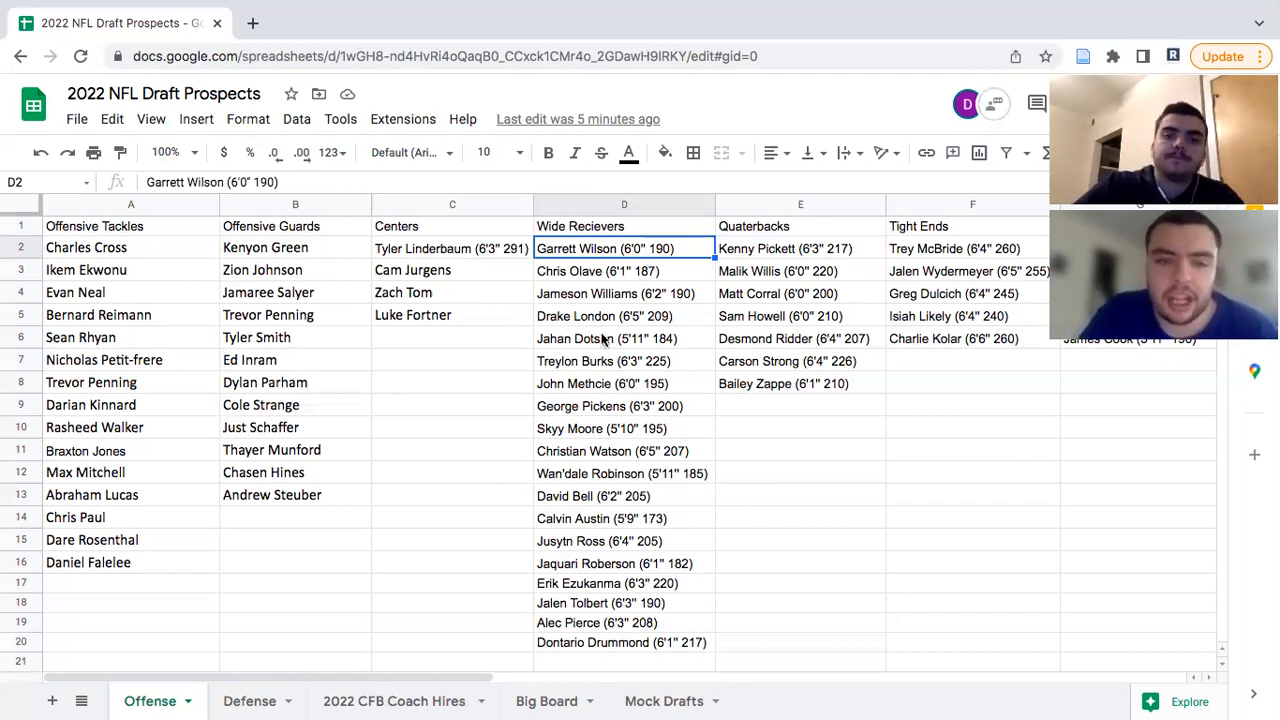
Select the Treylon Burks (6'3" 225) entry in cell D7 of the Wide Recievers column
left_click(610, 360)
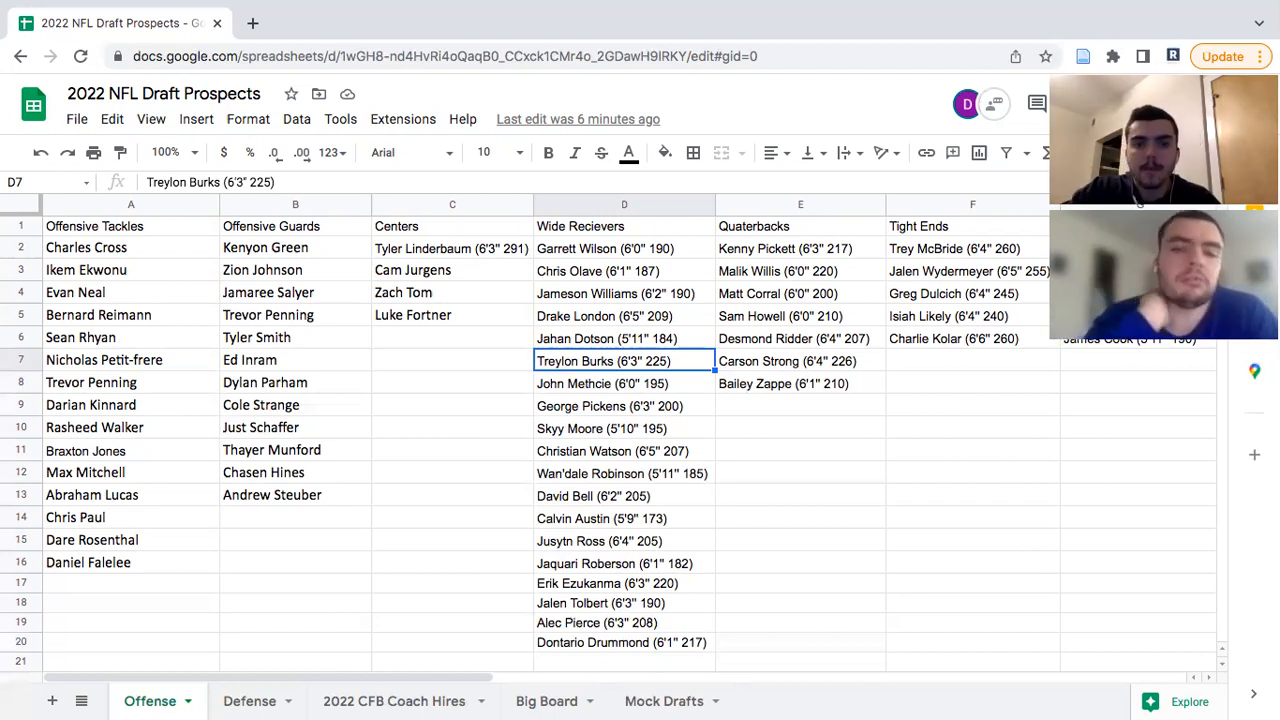
Select the John Metchie (6'0" 195) entry in cell D8
left_click(620, 384)
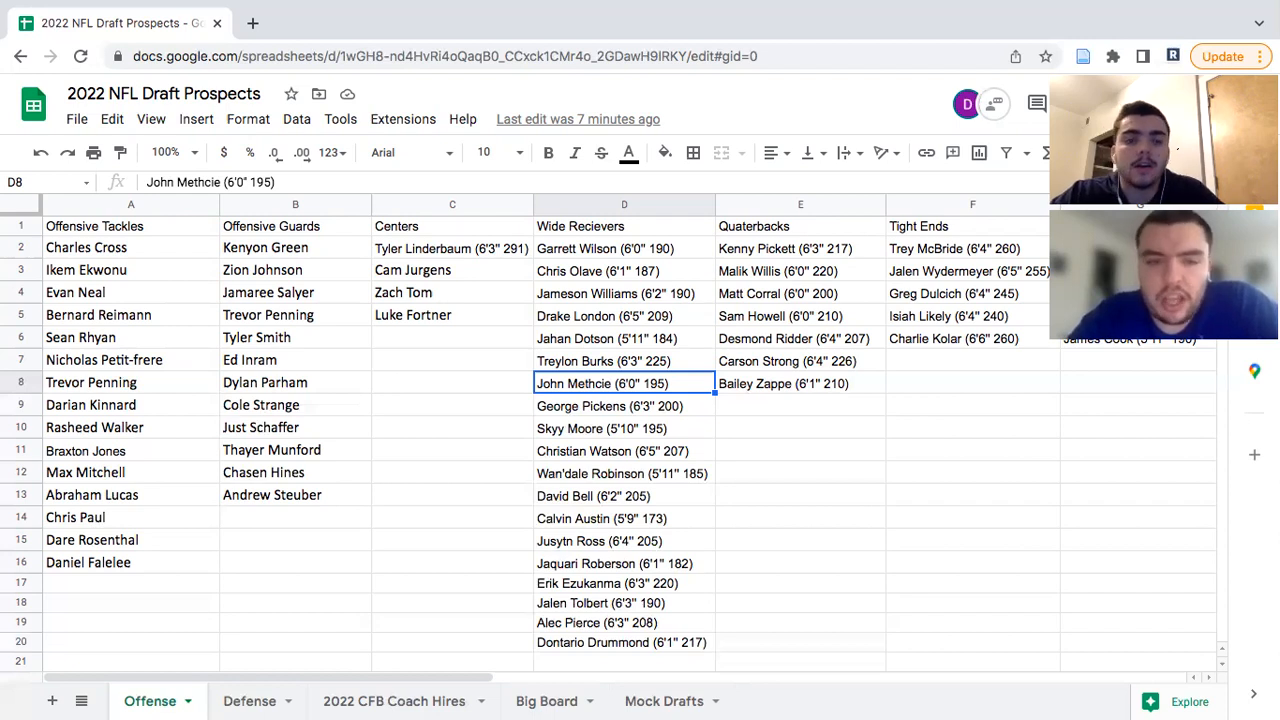
Select the George Pickens (6'3" 200) entry in cell D9
left_click(624, 404)
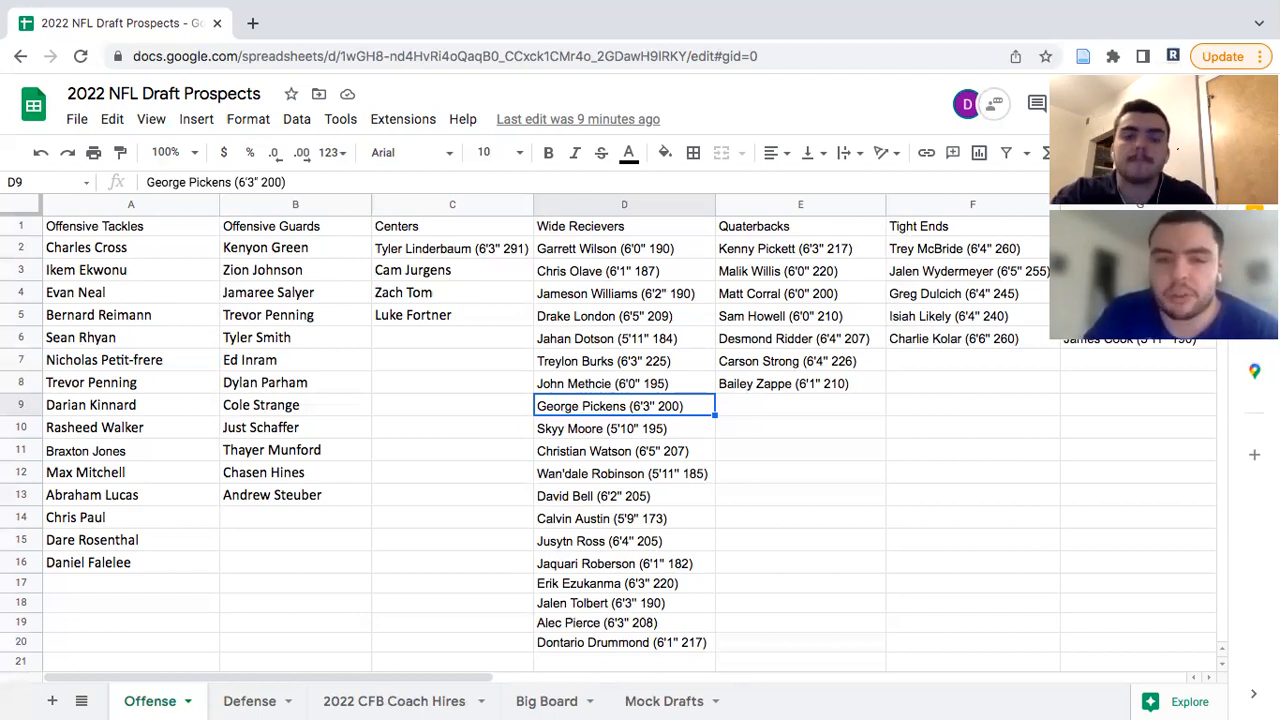
left_click(624, 428)
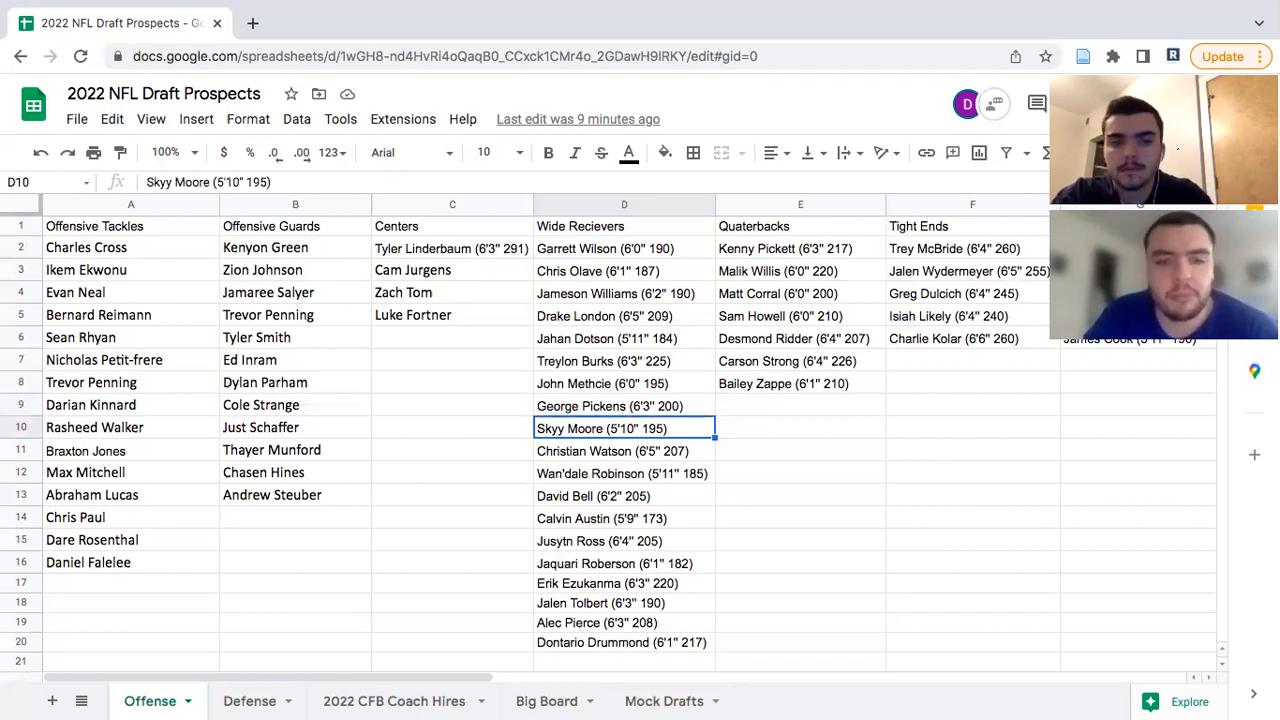
left_click(624, 450)
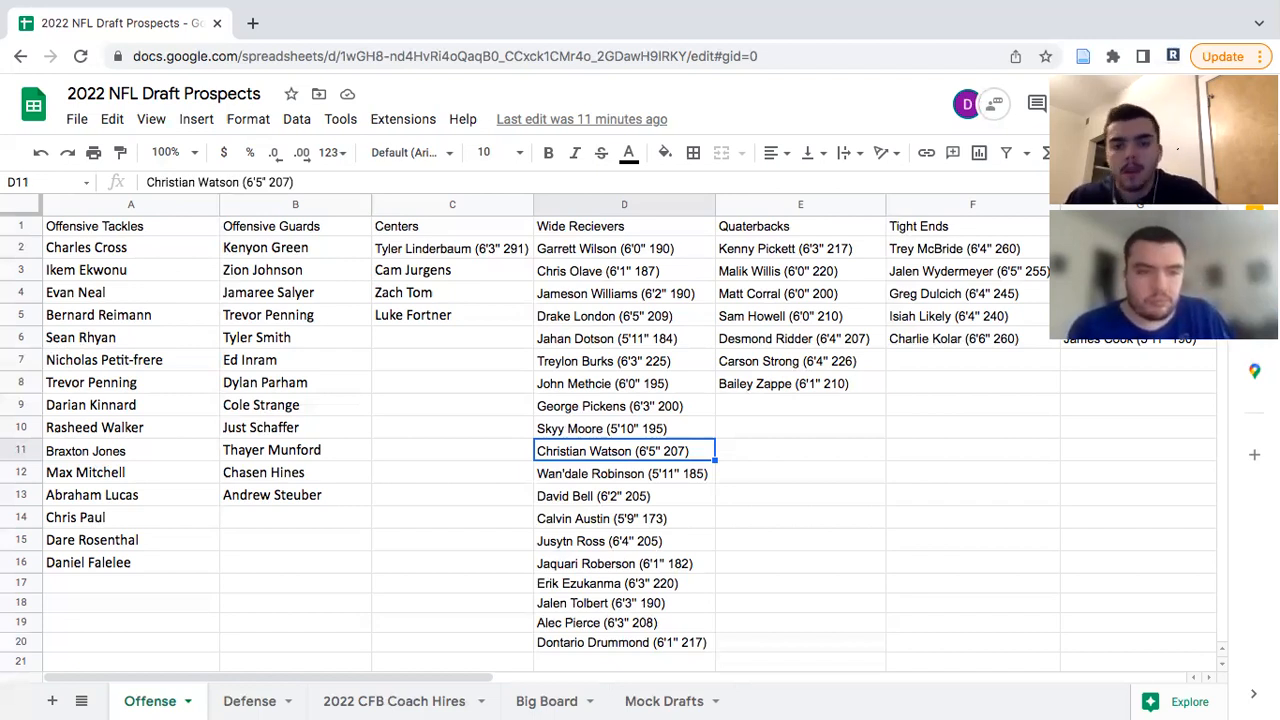
Step past Wan'dale Robinson to the David Bell (6'2" 205) entry in cell D13
left_click(622, 472)
type("8")
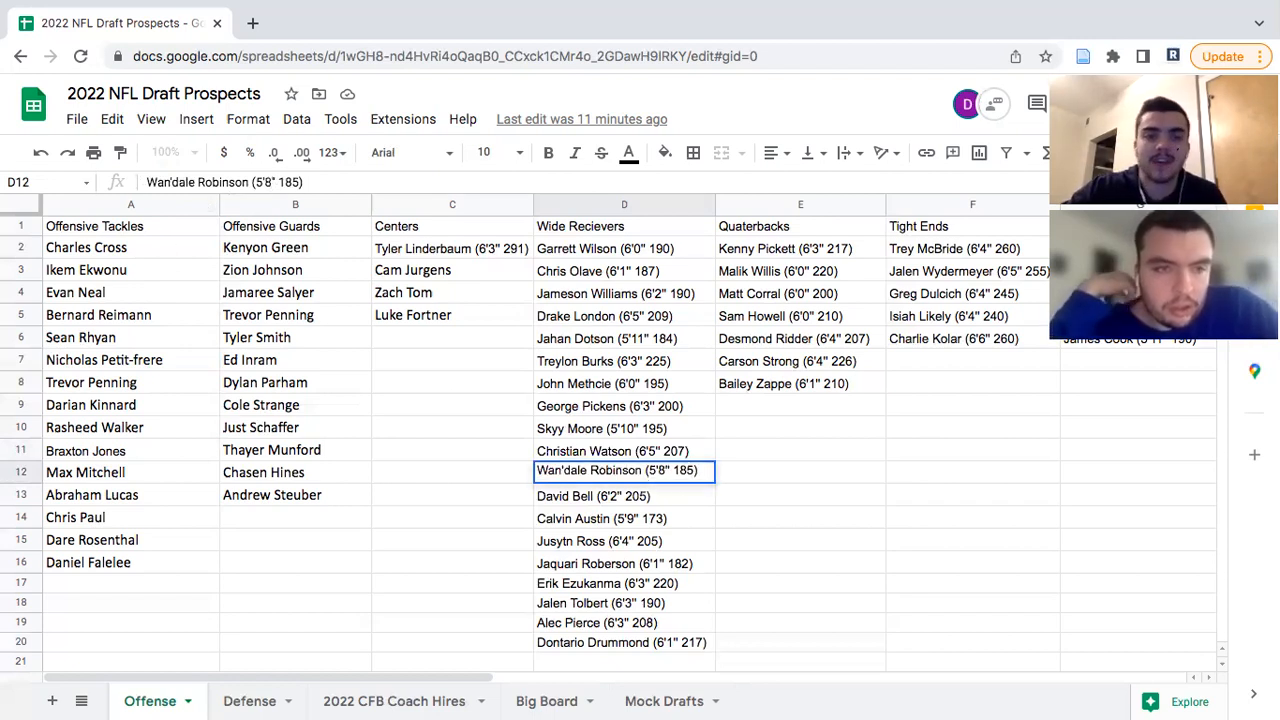
left_click(624, 496)
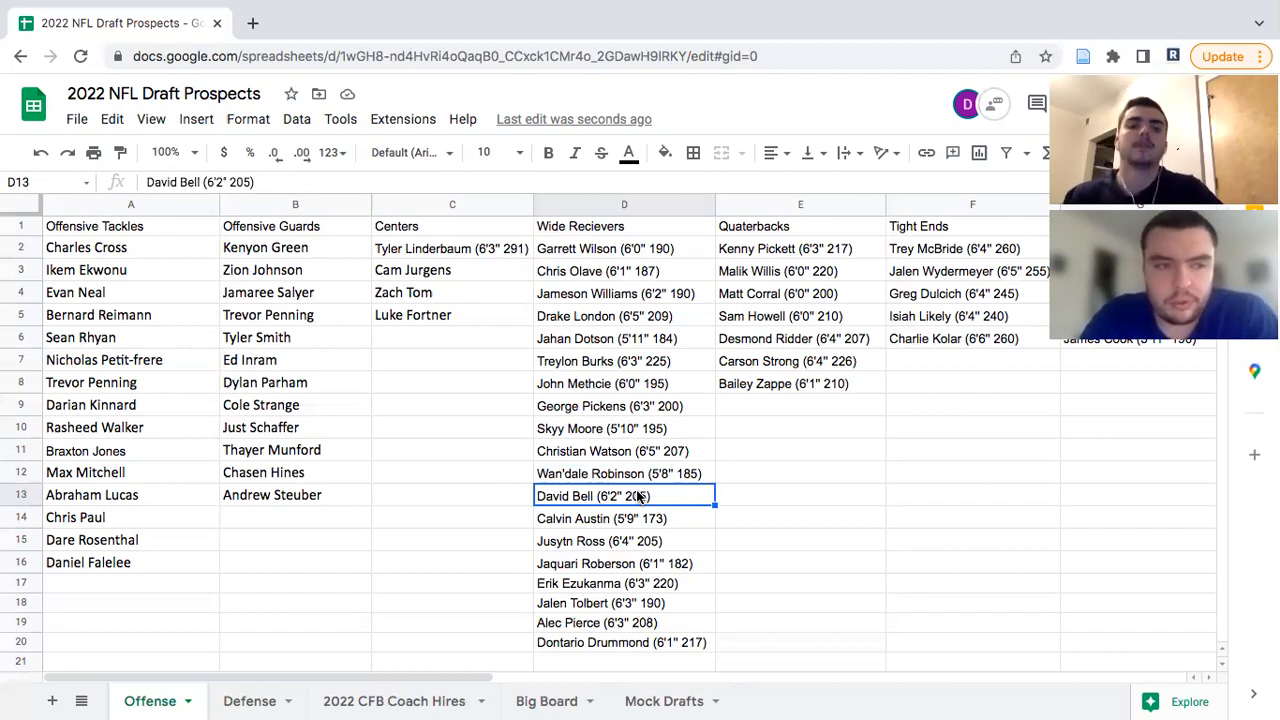
left_click(624, 472)
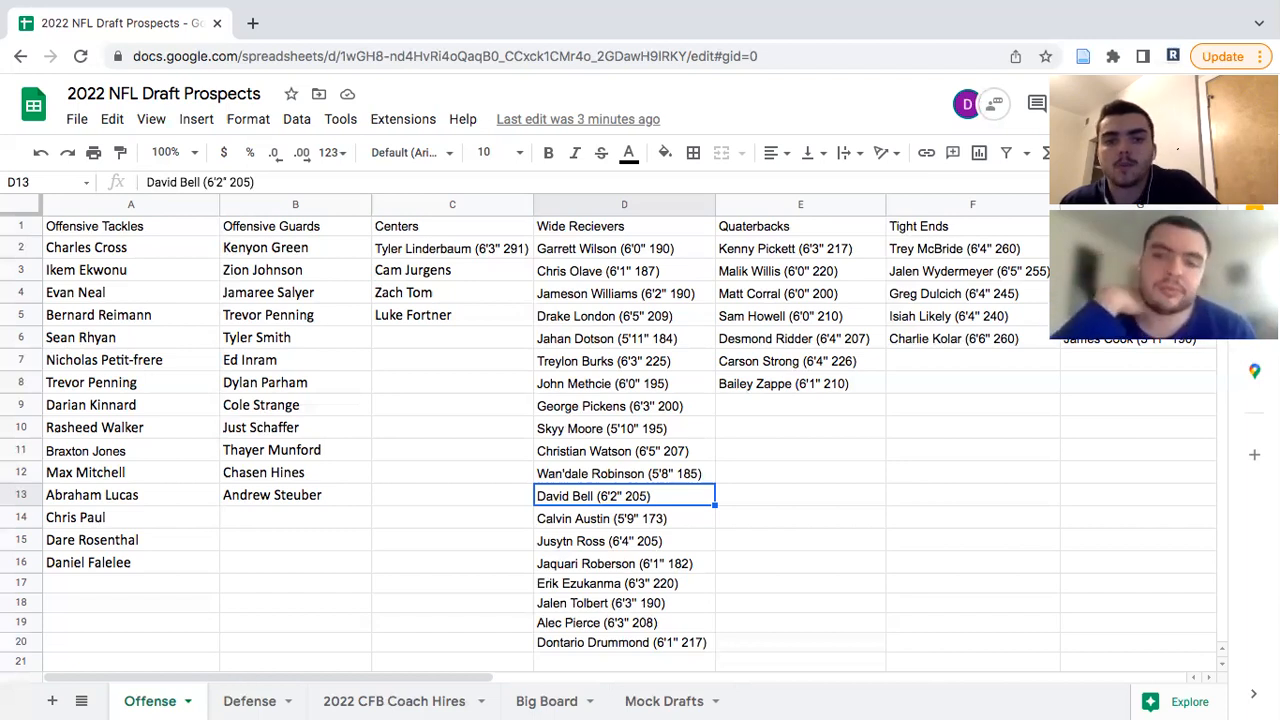
left_click(604, 360)
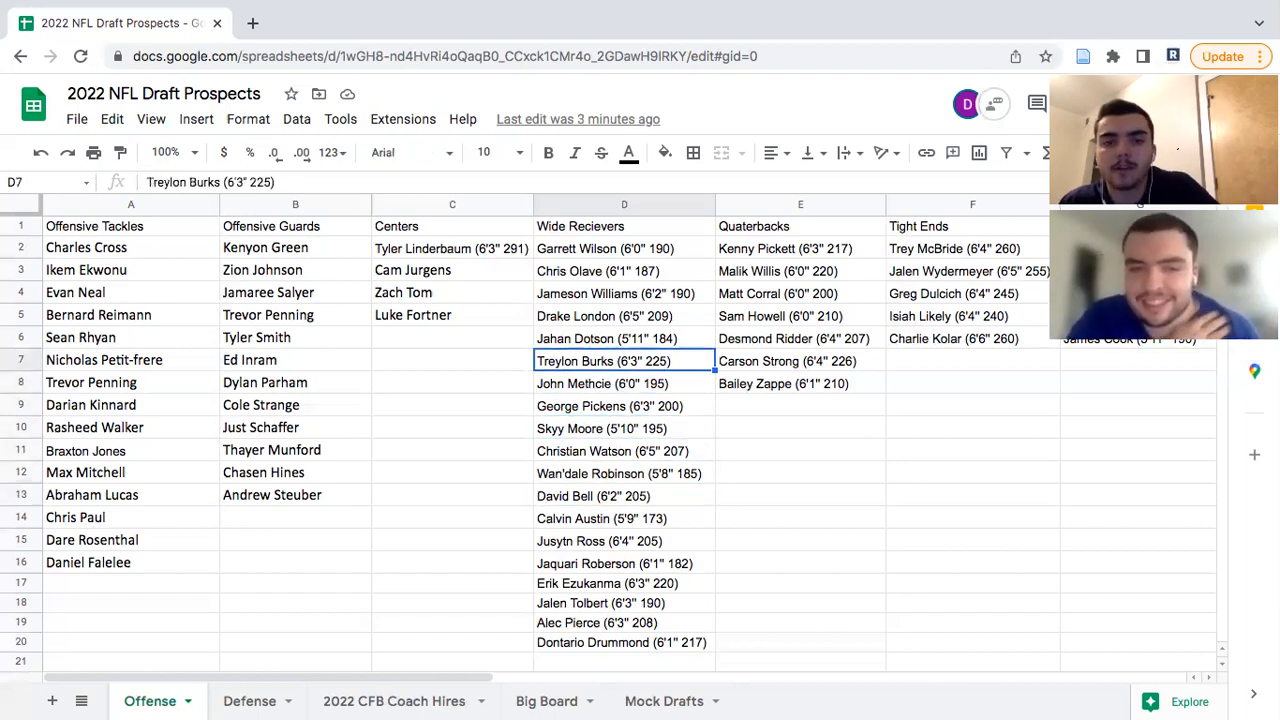
left_click(624, 404)
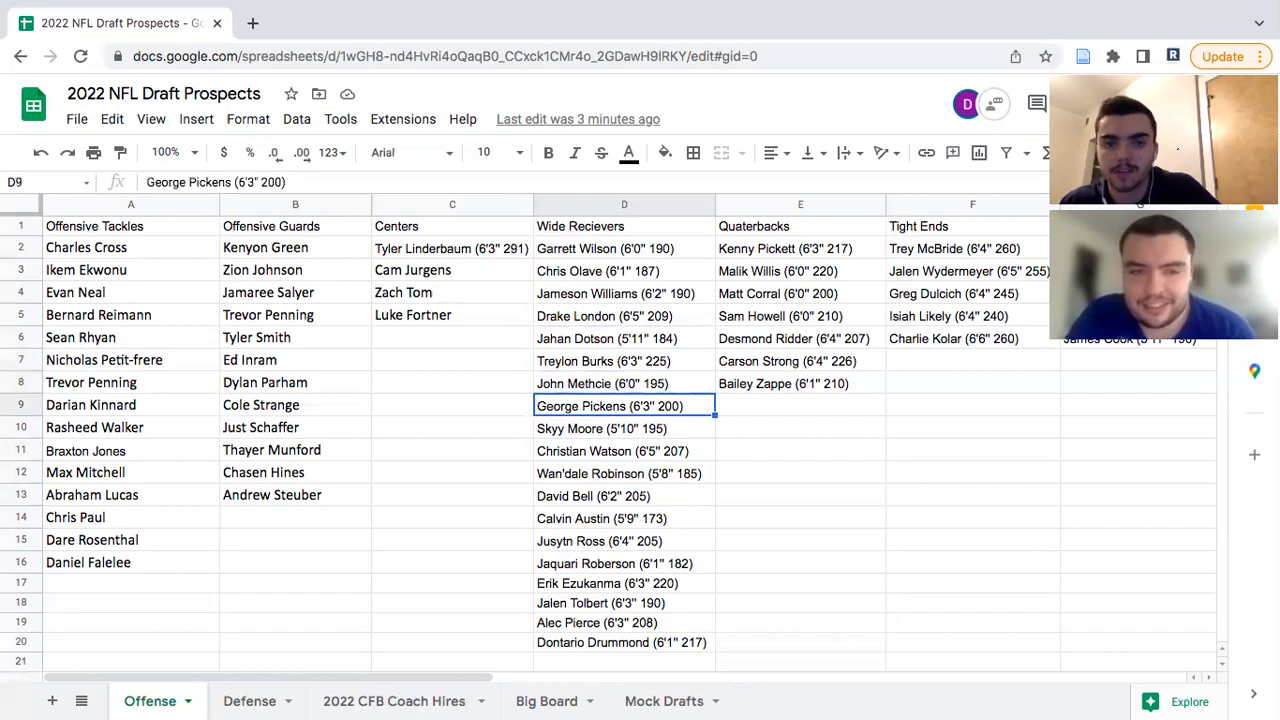
left_click(600, 496)
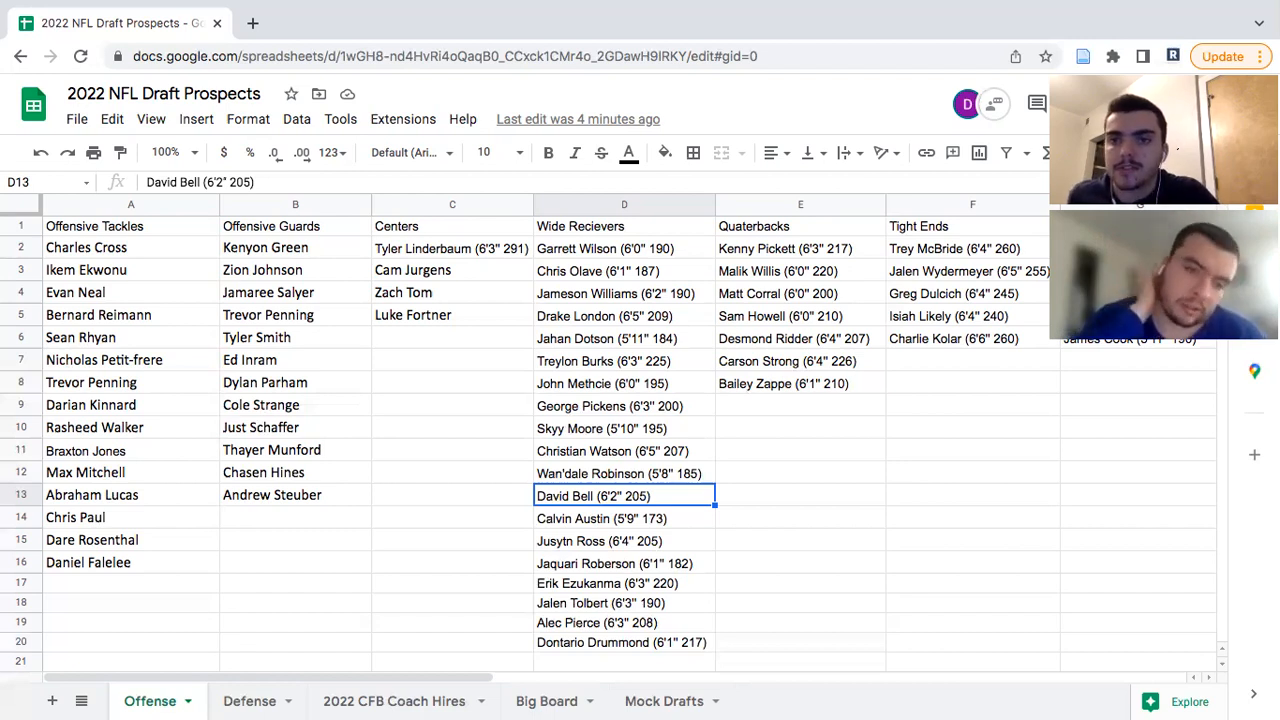
left_click(624, 518)
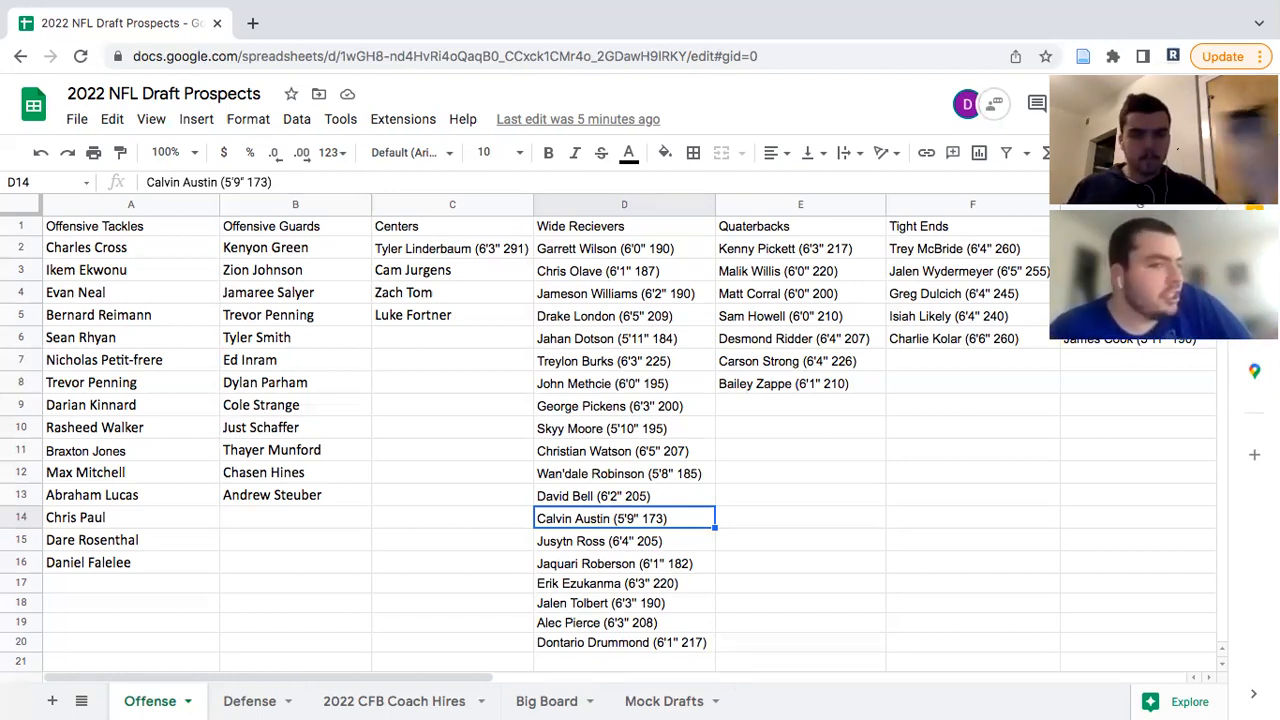
left_click(614, 540)
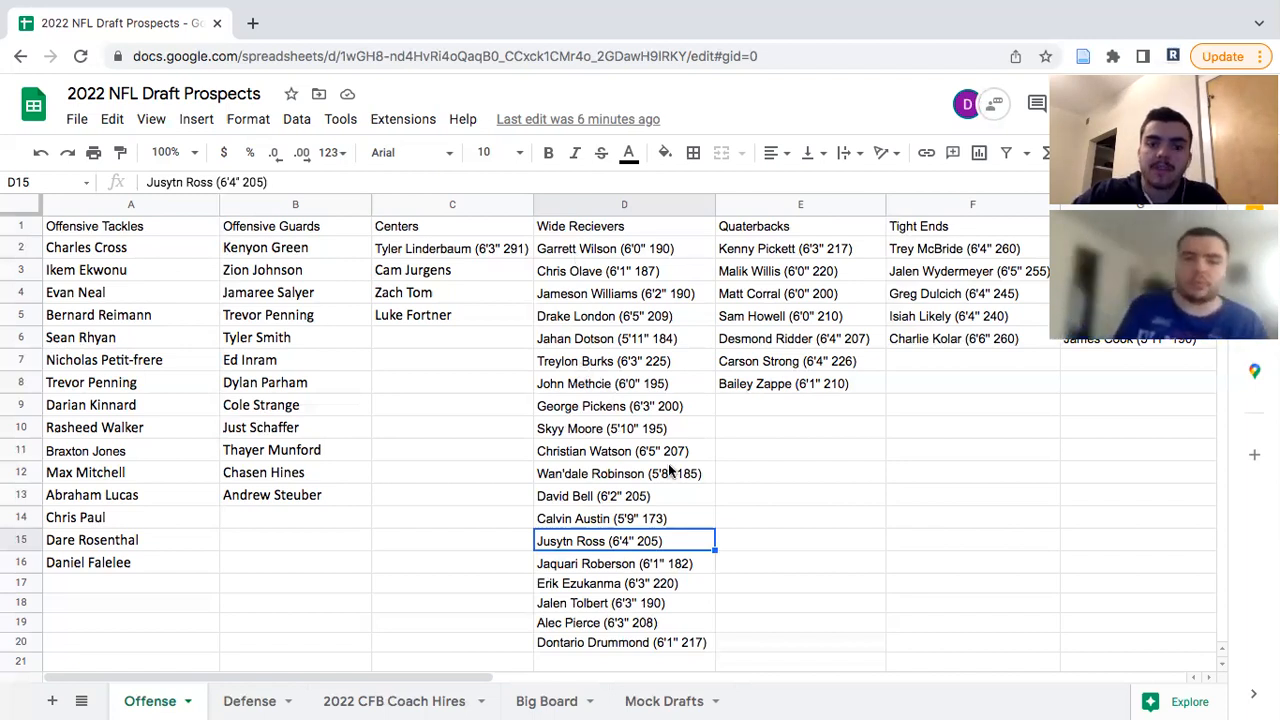
mouse_move(650, 540)
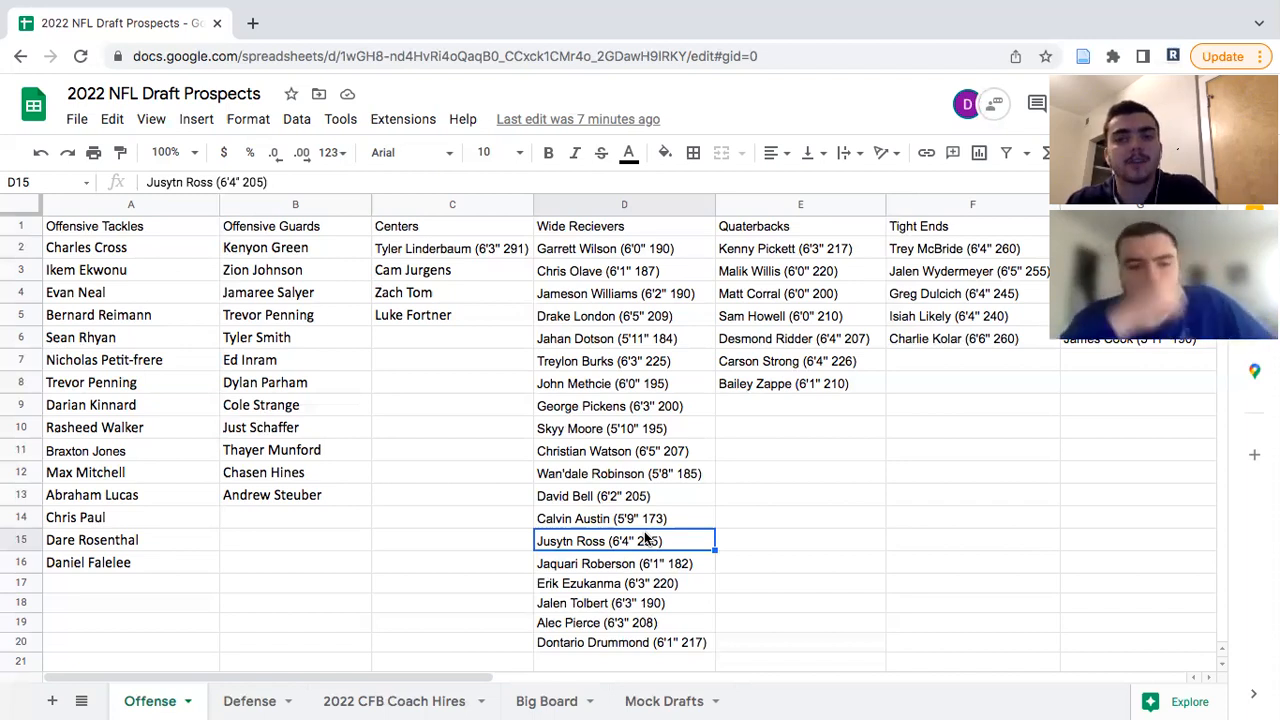
left_click(620, 564)
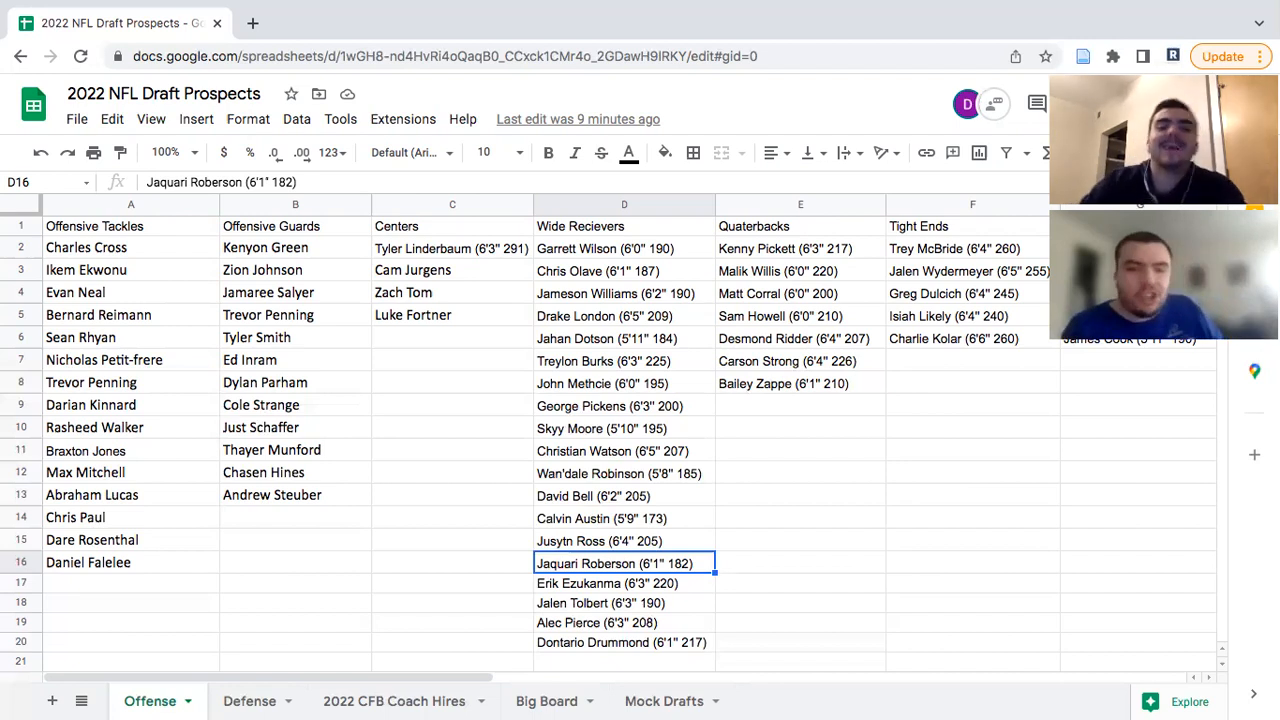
Select the Erik Ezukanma entry in cell D17
left_click(620, 584)
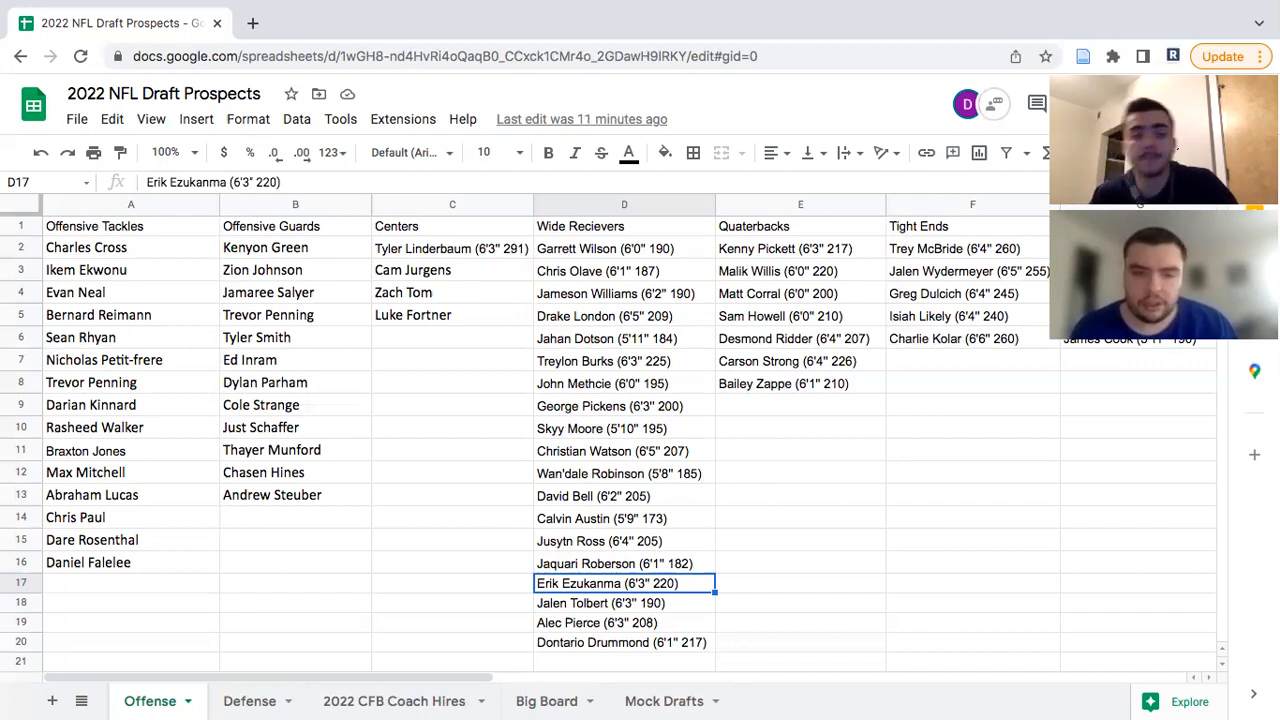
Select the Jalen Tolbert entry in cell D18
left_click(604, 604)
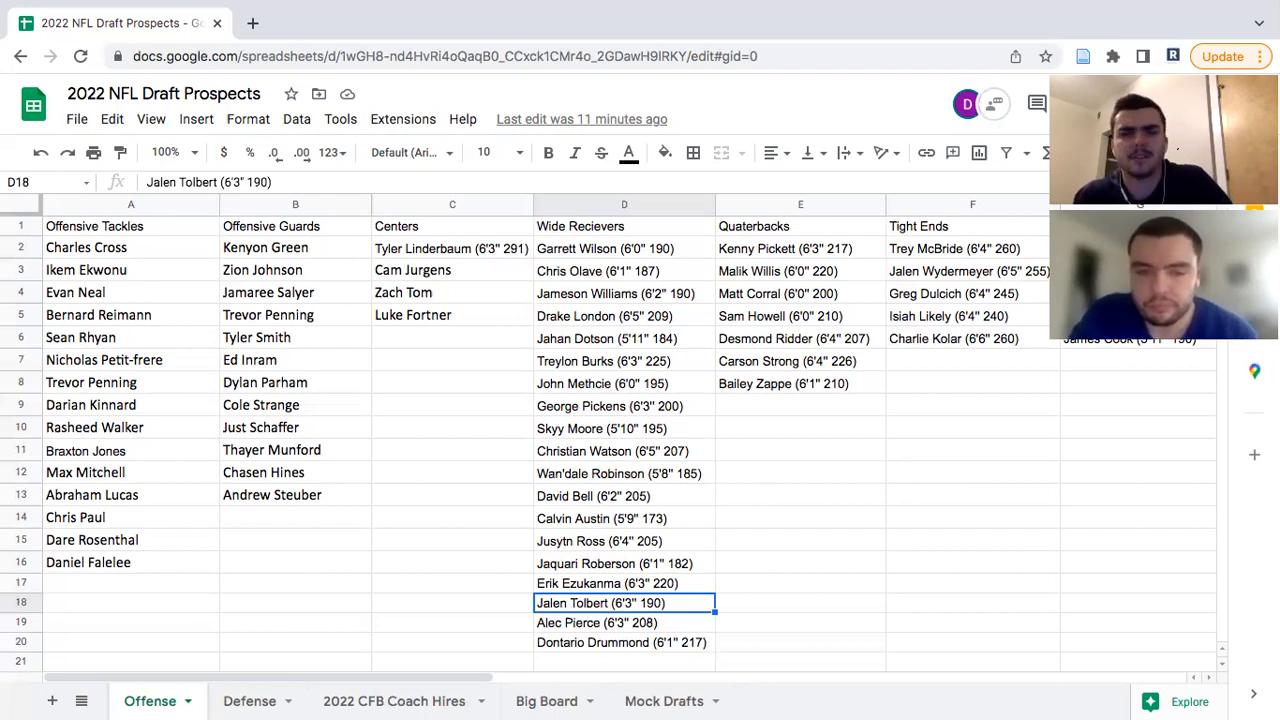
left_click(614, 624)
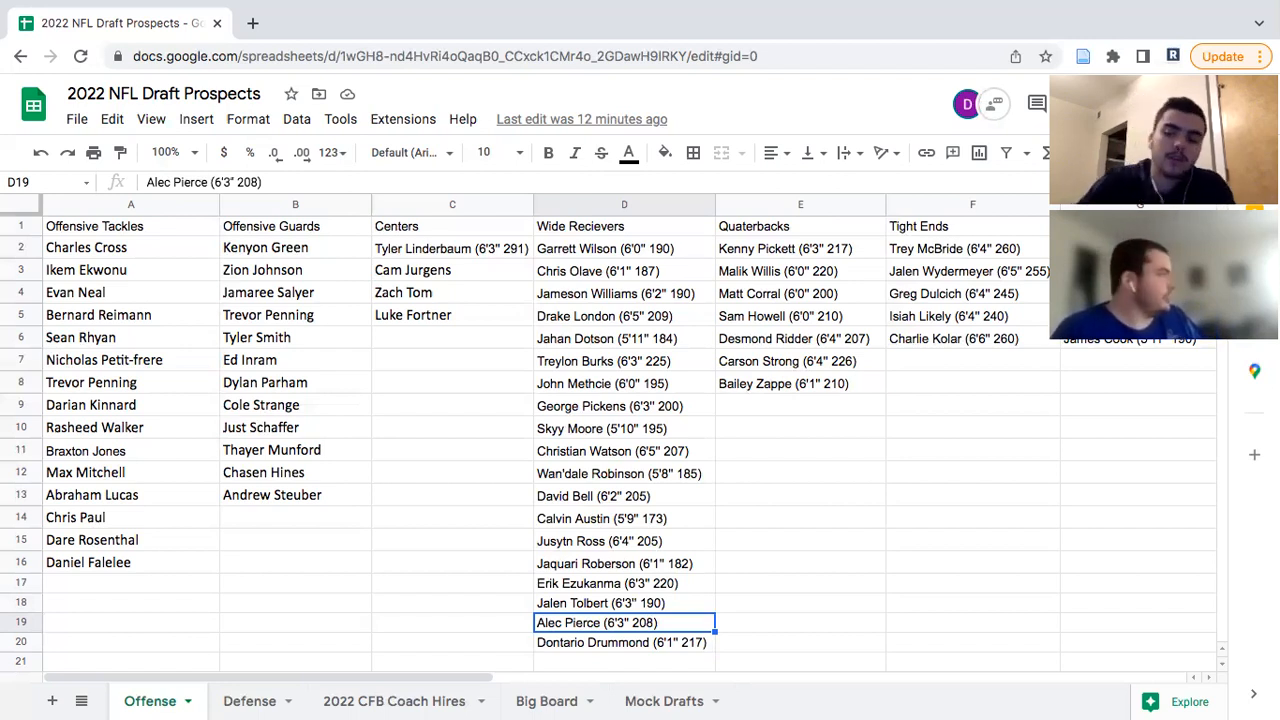
Select the final receiver, Dontario Drummond, in cell D20
left_click(620, 644)
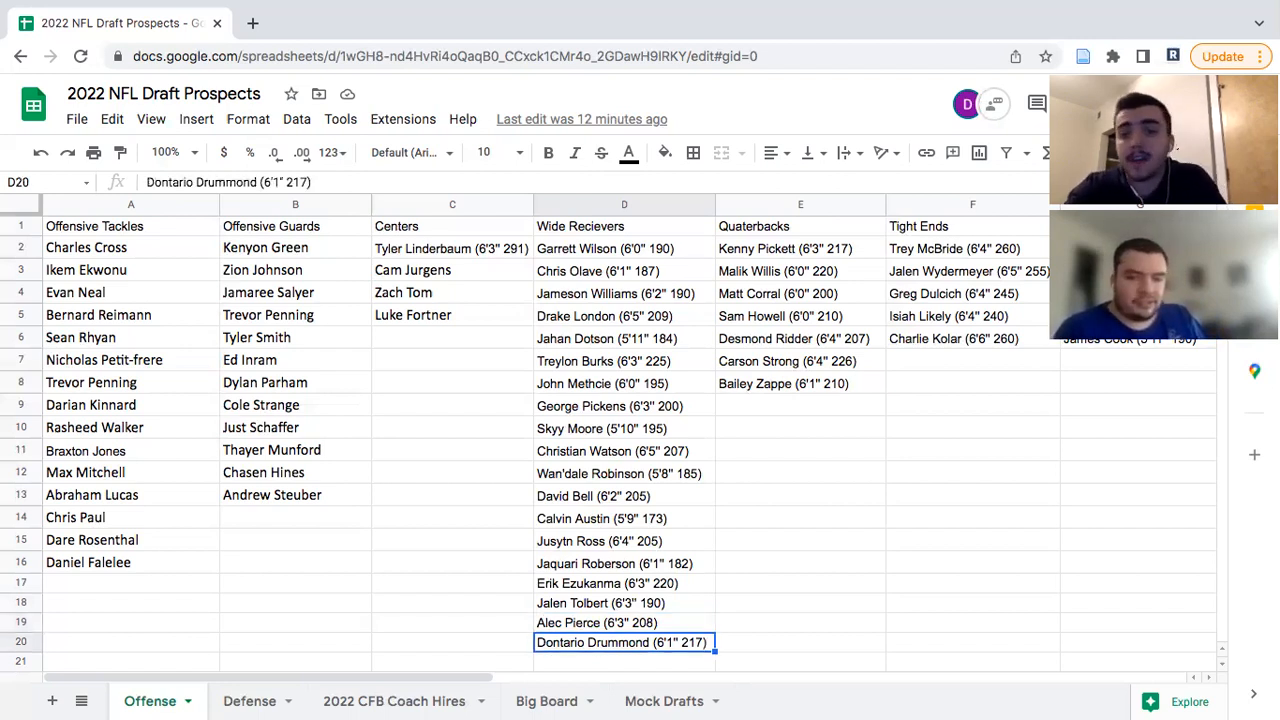